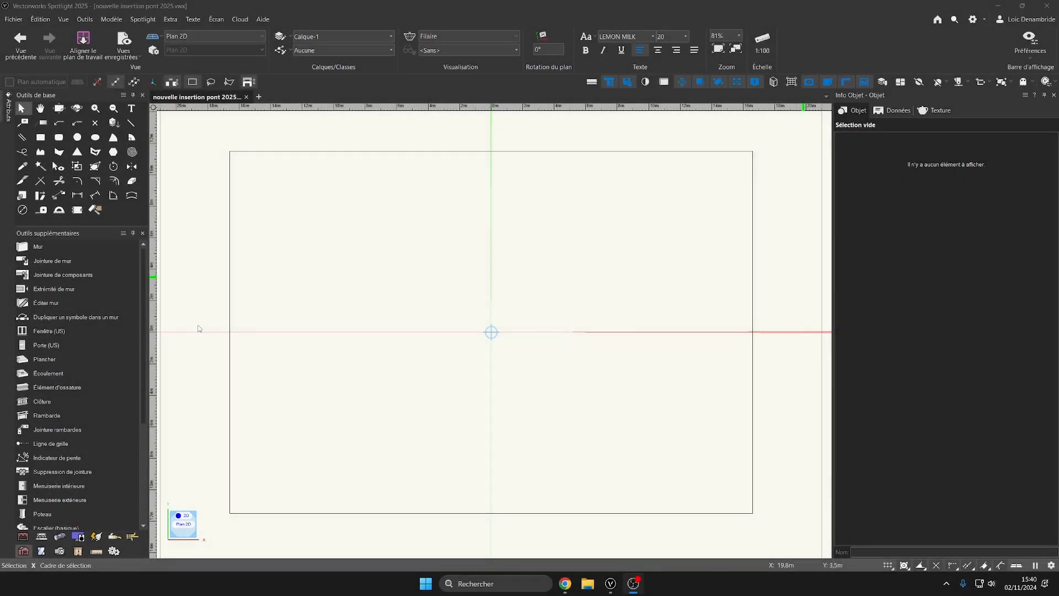
Activate the Truss tool from the Spotlight rigging tool set
click(41, 537)
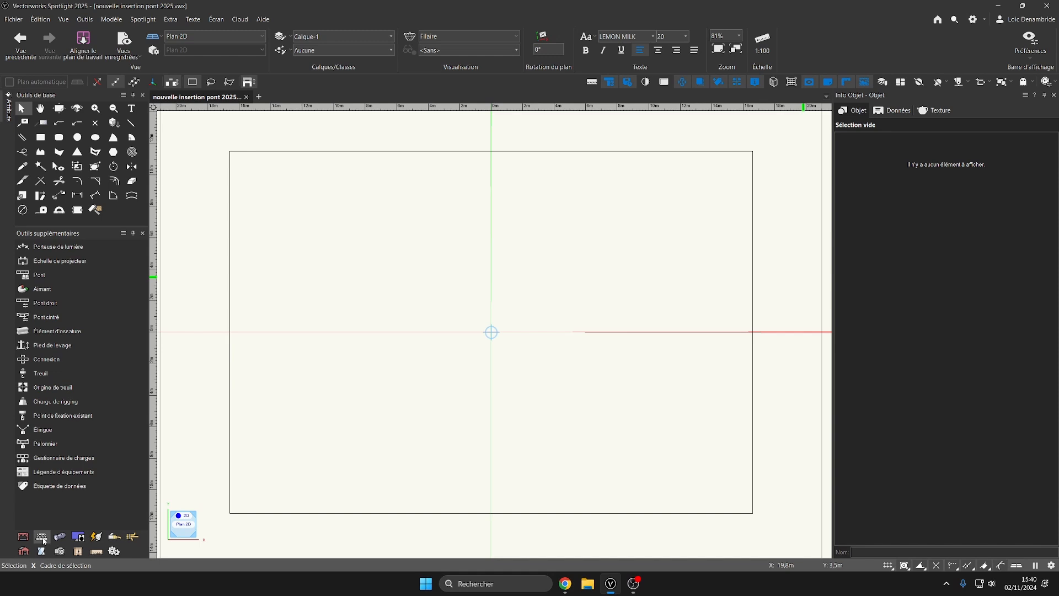
click(38, 274)
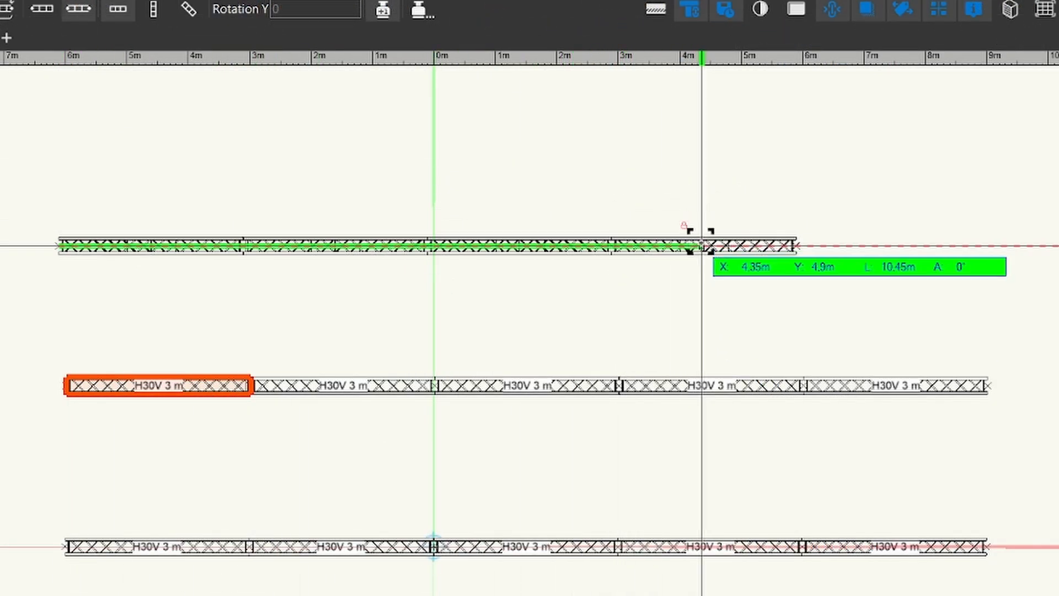
Drag a new, roughly ten-metre H30V truss line above the existing rows
drag(710, 241, 777, 233)
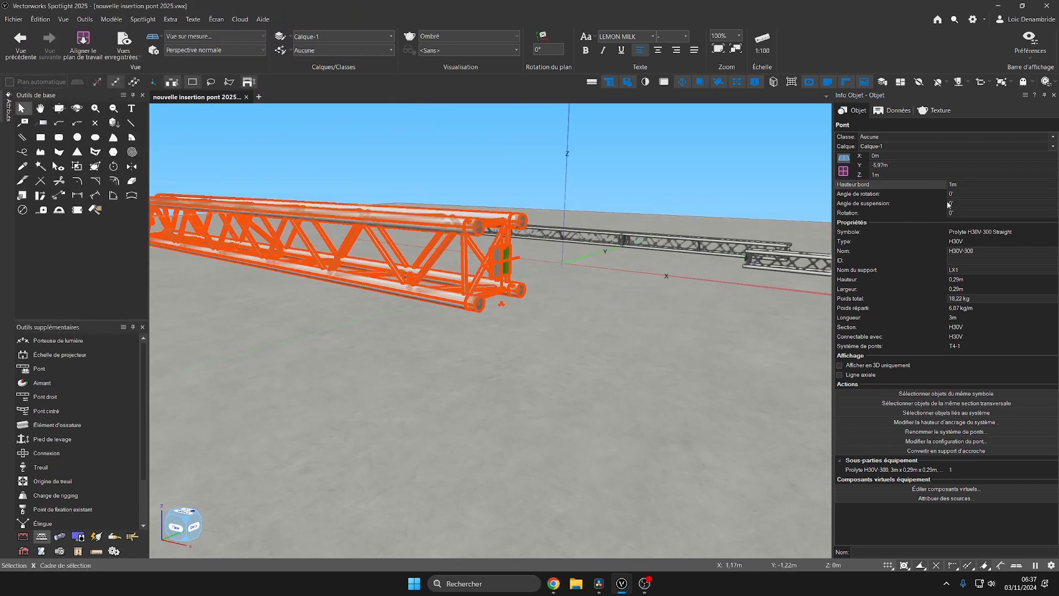
Enter a height of 5 for the selected truss in the Object Info palette
text(5)
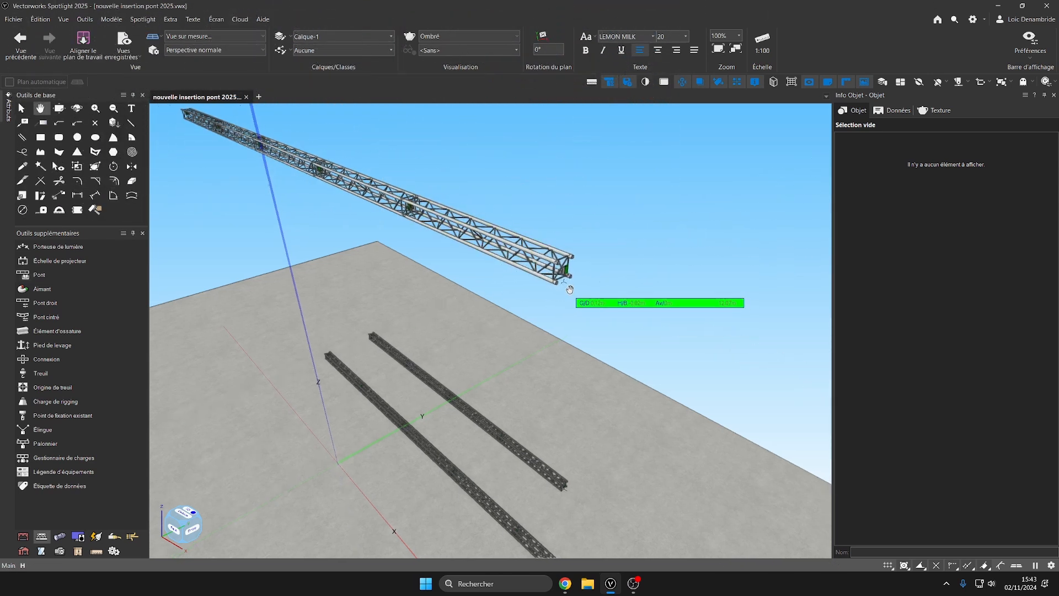
Set the Truss tool to insert the Prolyte H30V-C020 Corner symbol
click(39, 274)
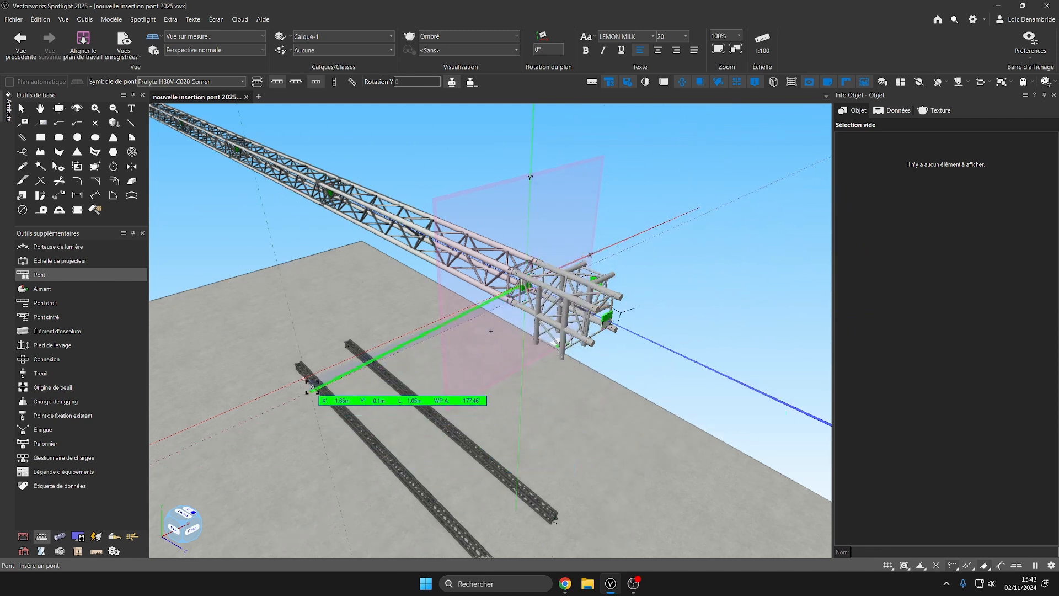
Place the Prolyte corner piece at the raised truss end
click(42, 288)
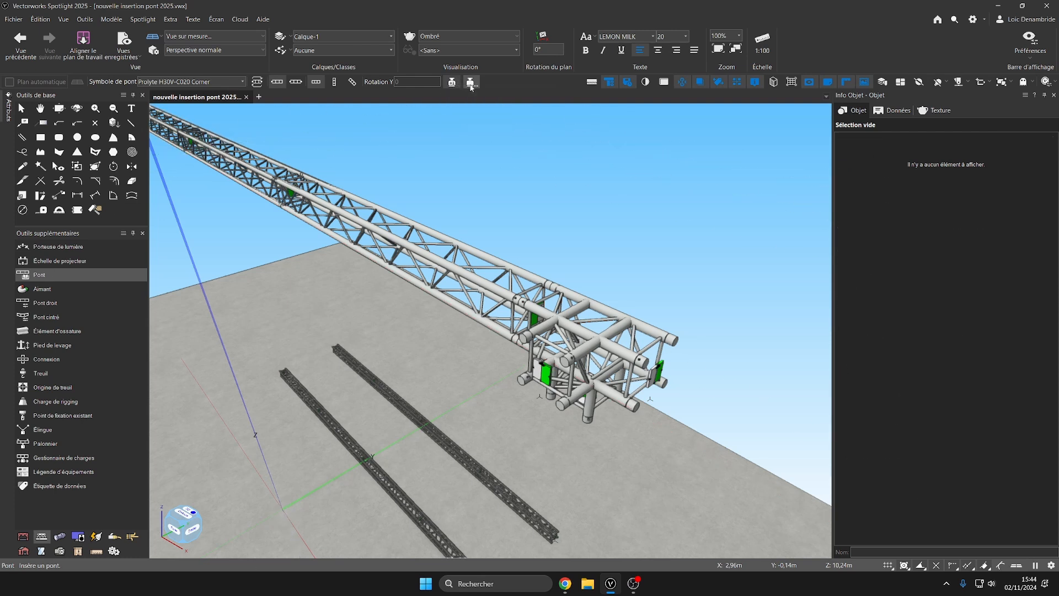
Set truss auto-numbering to prefix LX starting at 1 for Position Name
click(471, 82)
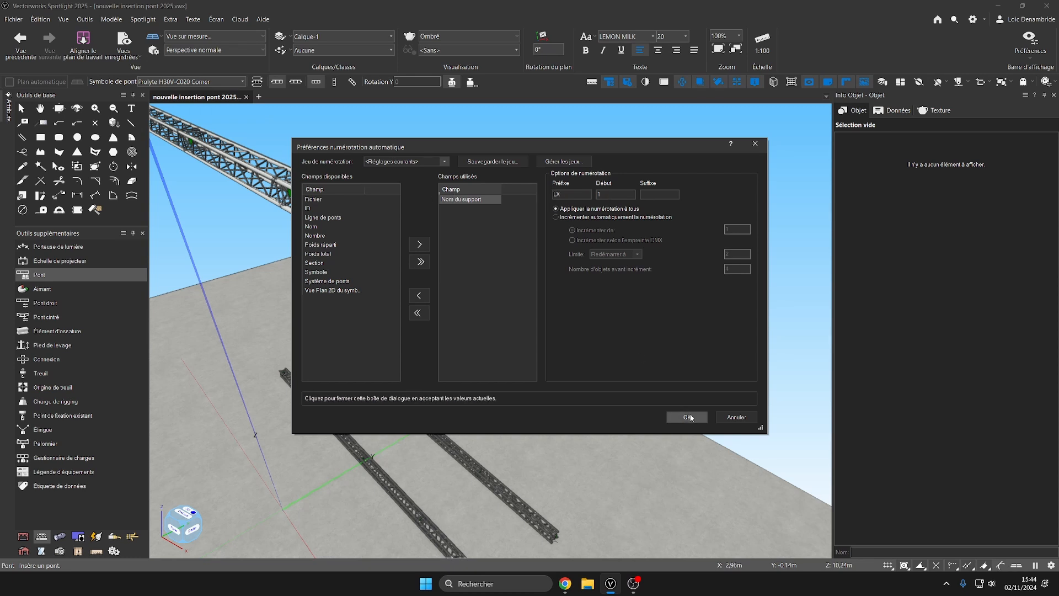
click(686, 416)
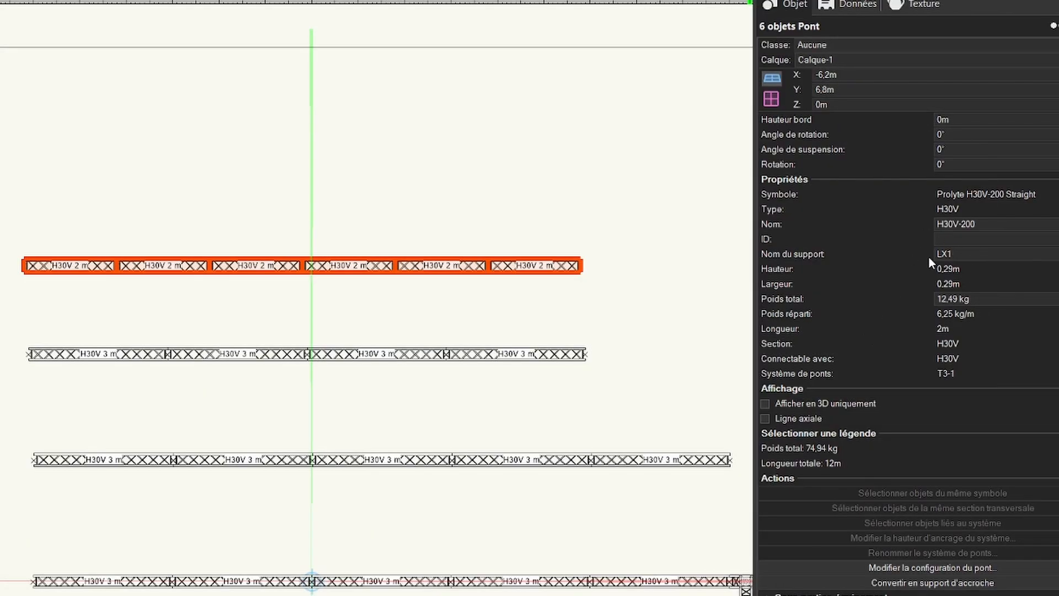